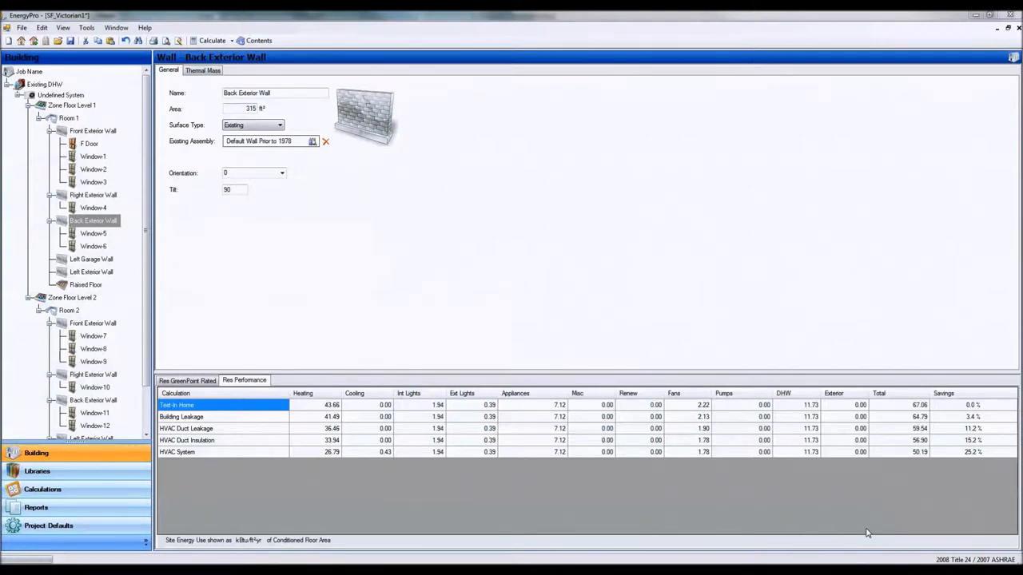
mouse_move(588, 479)
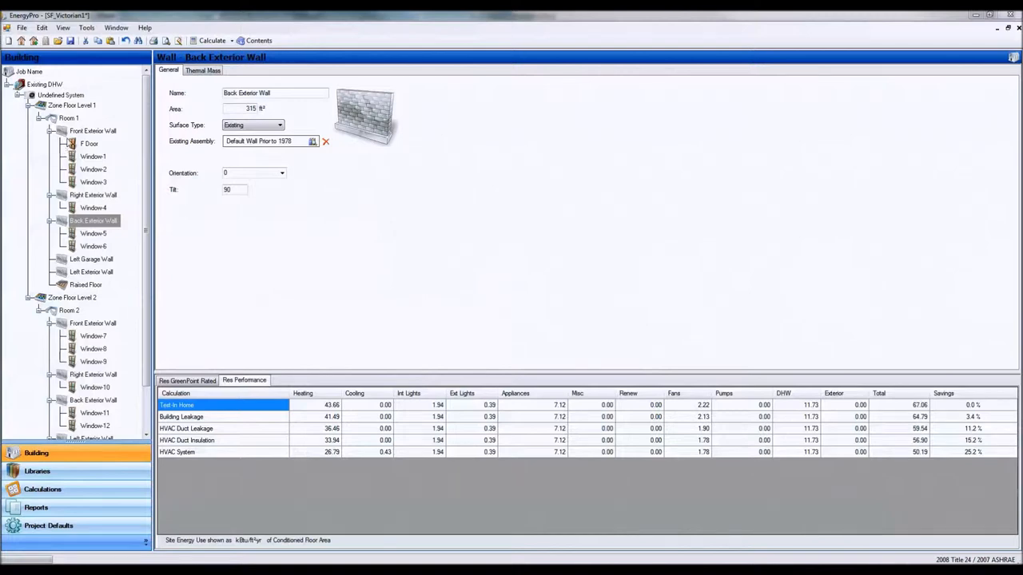
- Select Room 1's Front Exterior Wall to view its R-5 assembly and 180° orientation
left_click(93, 131)
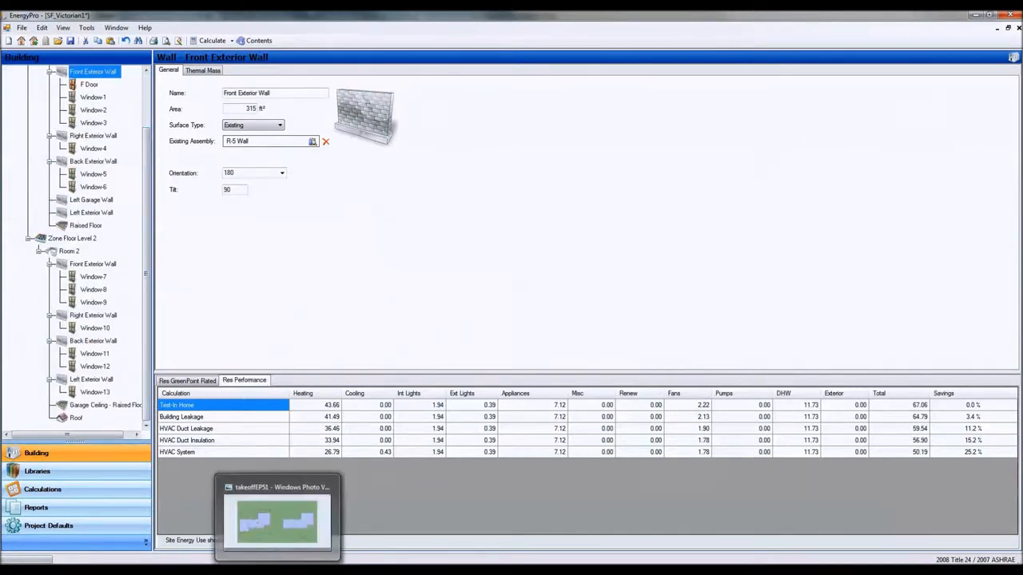
- Switch to the Word notes showing the Window Schedule table
left_click(279, 519)
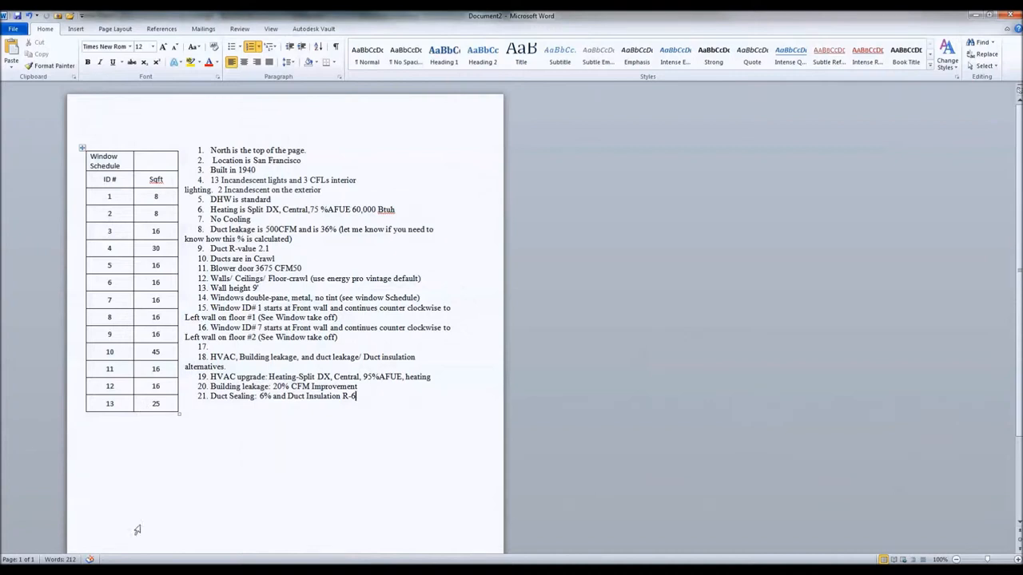
mouse_move(101, 258)
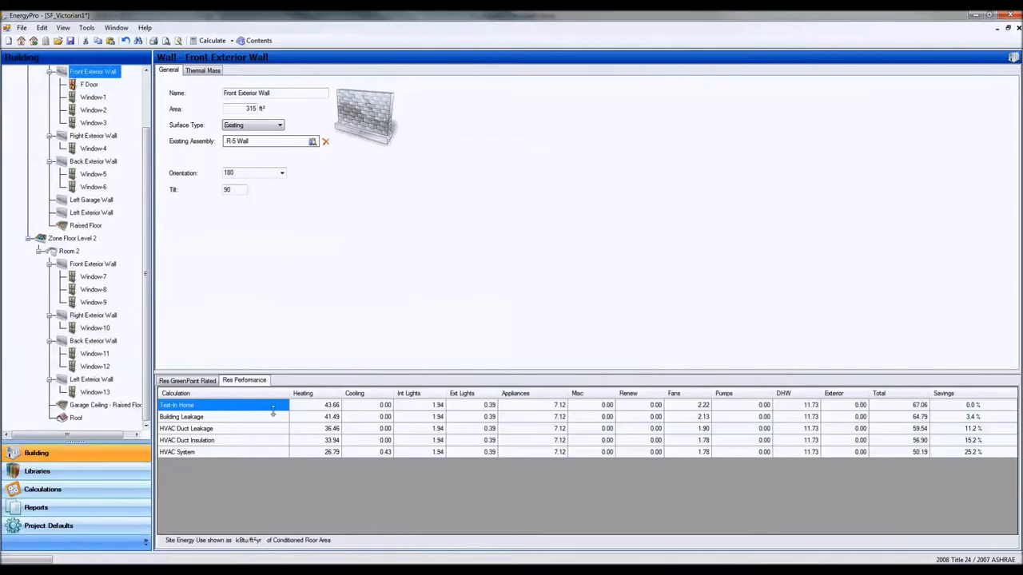
- Select Window-1 on the Front Exterior Wall and highlight its name for editing
left_click(92, 98)
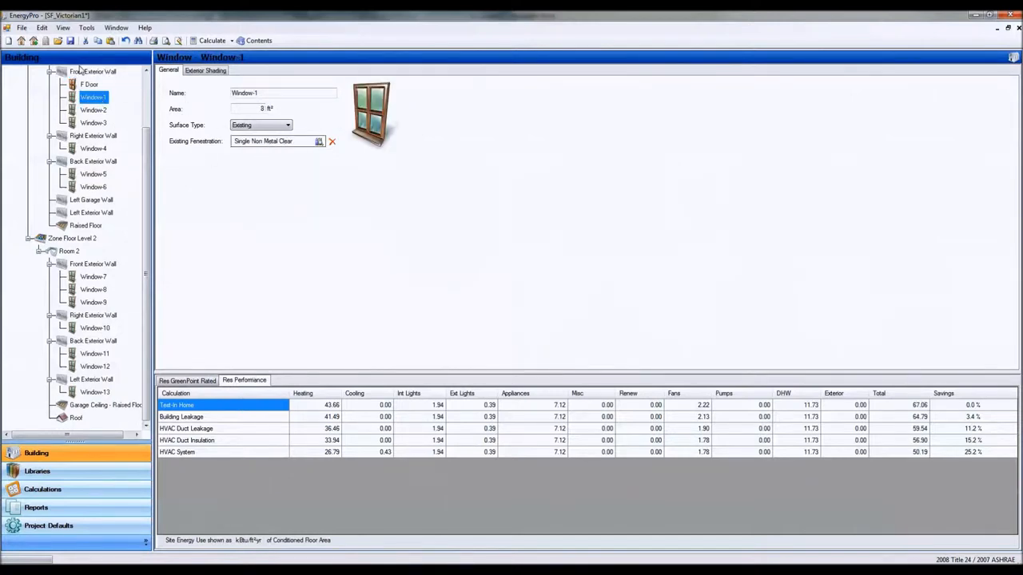
right_click(93, 71)
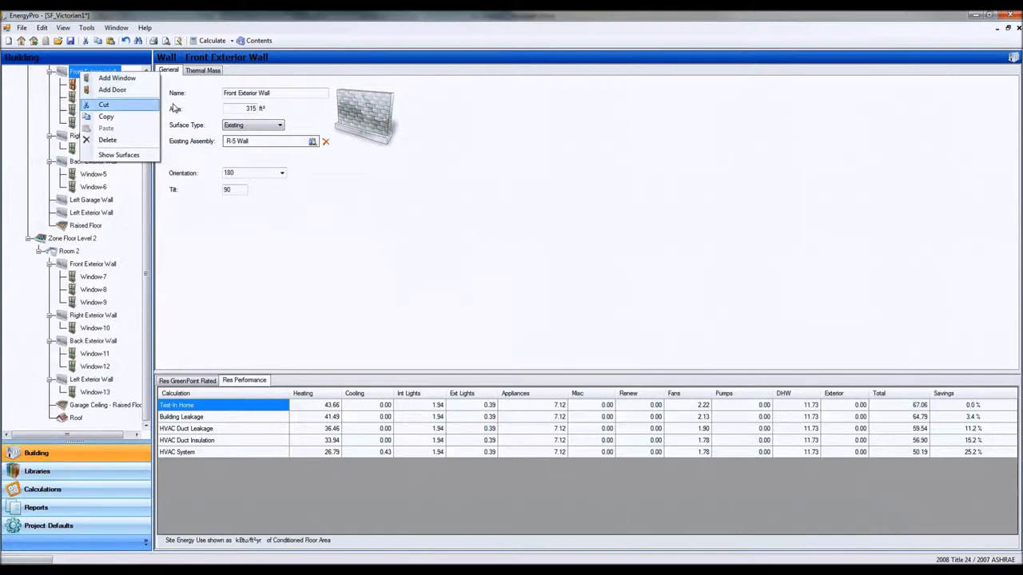
left_click(313, 141)
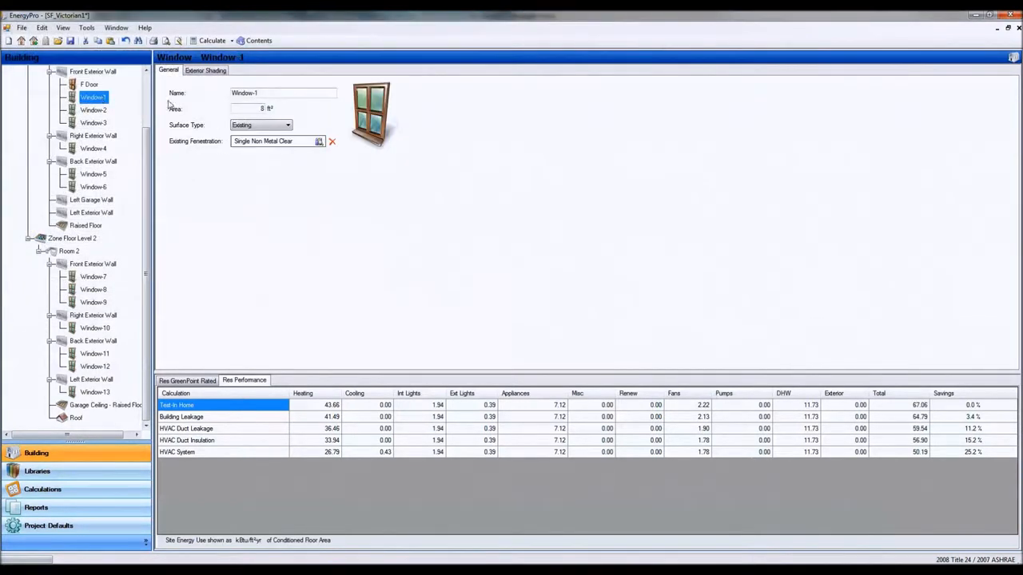
left_click(288, 125)
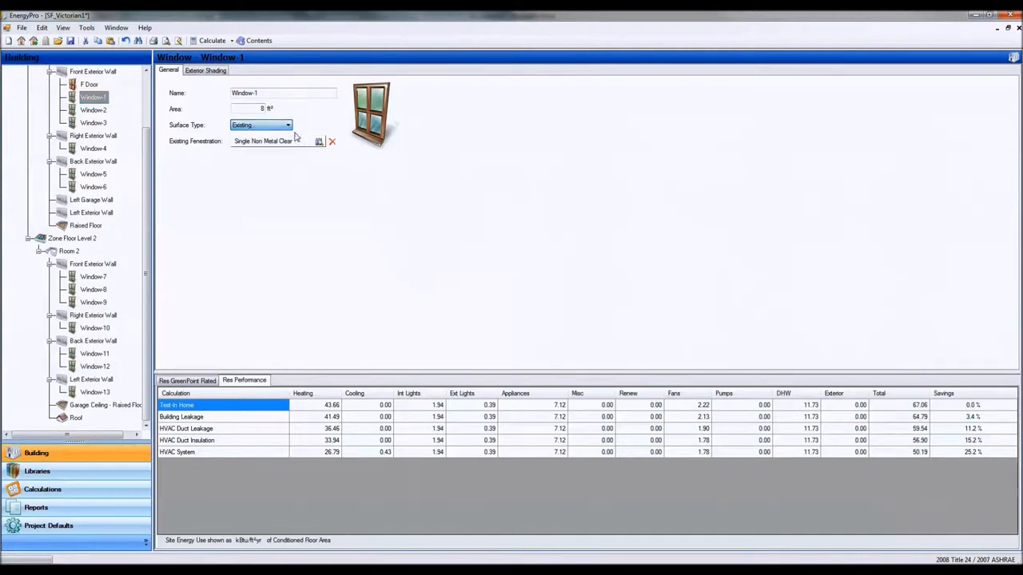
triple_click(284, 93)
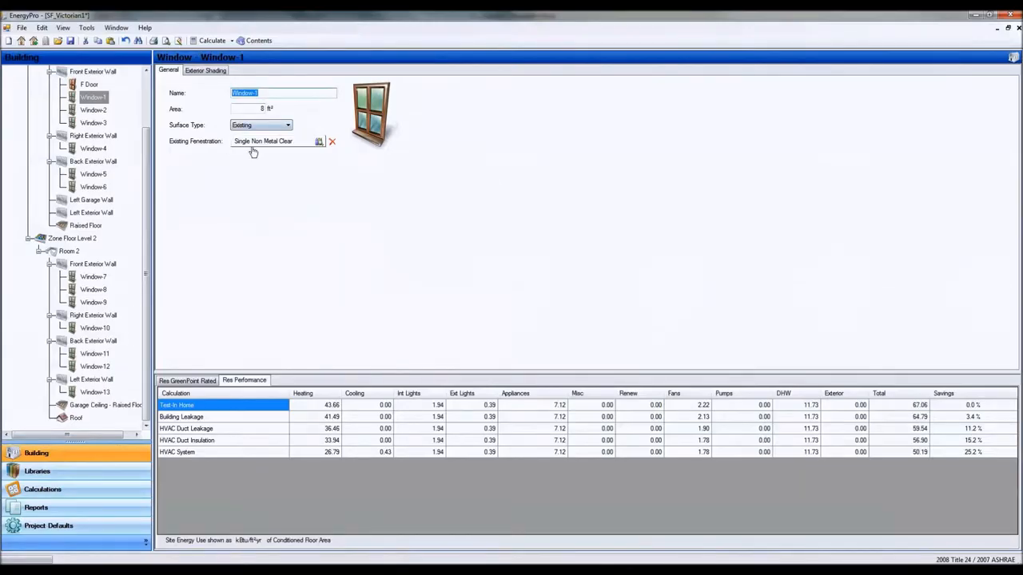
- Assign Window-1 the Double Metal Clear fenestration with Manufactured product type
left_click(319, 141)
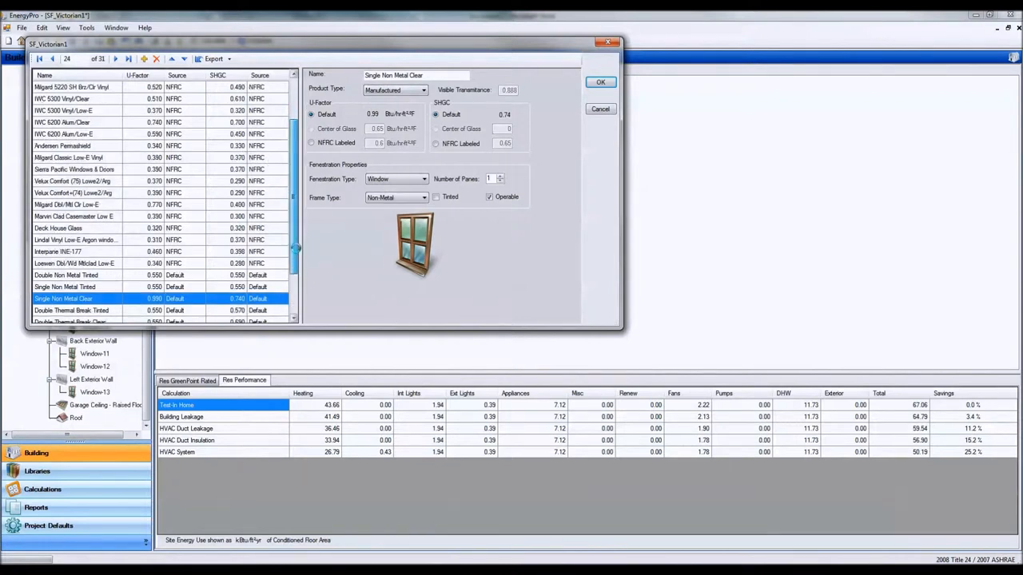
scroll("down", 3)
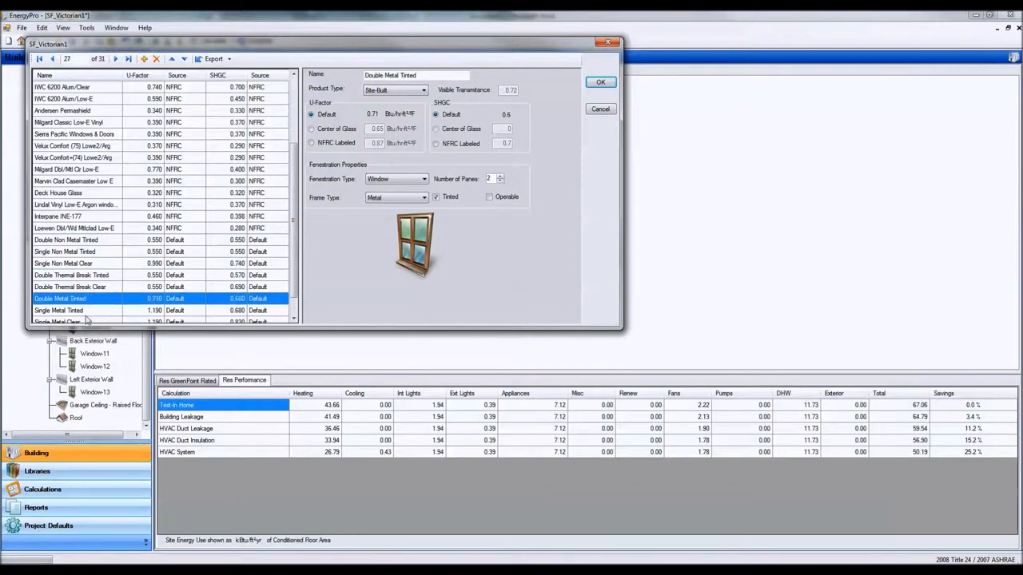
scroll("down", 3)
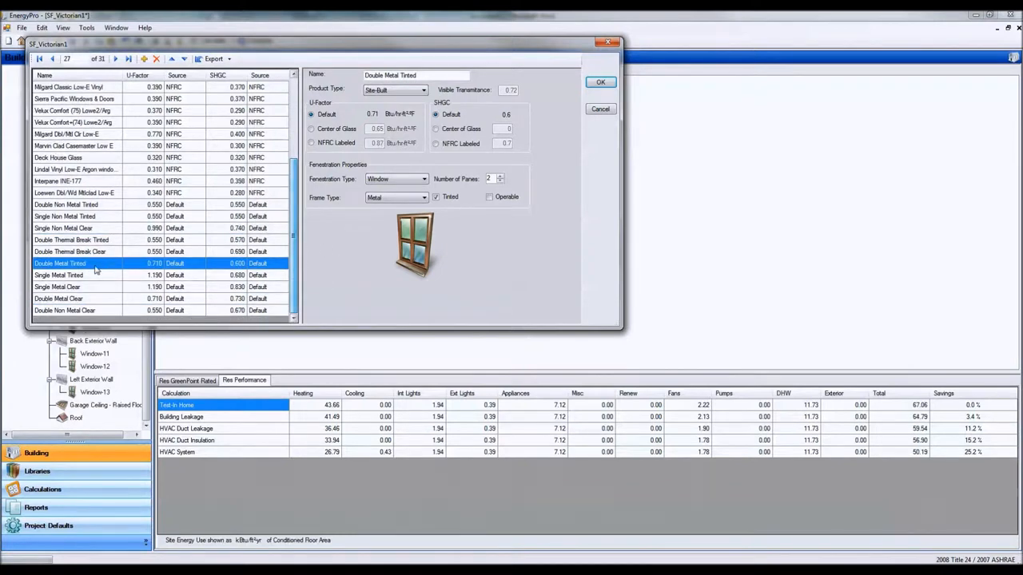
left_click(64, 299)
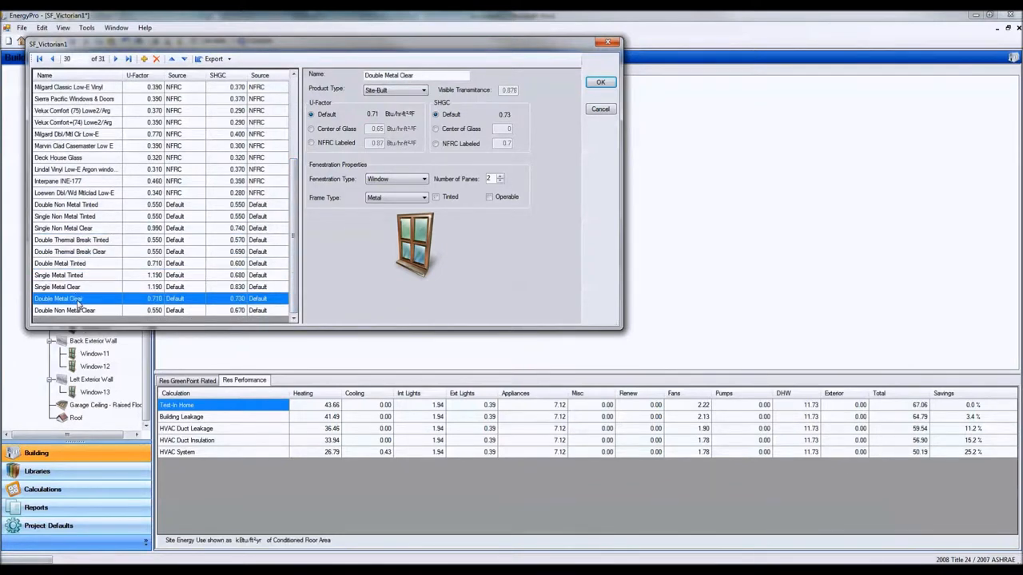
mouse_move(559, 90)
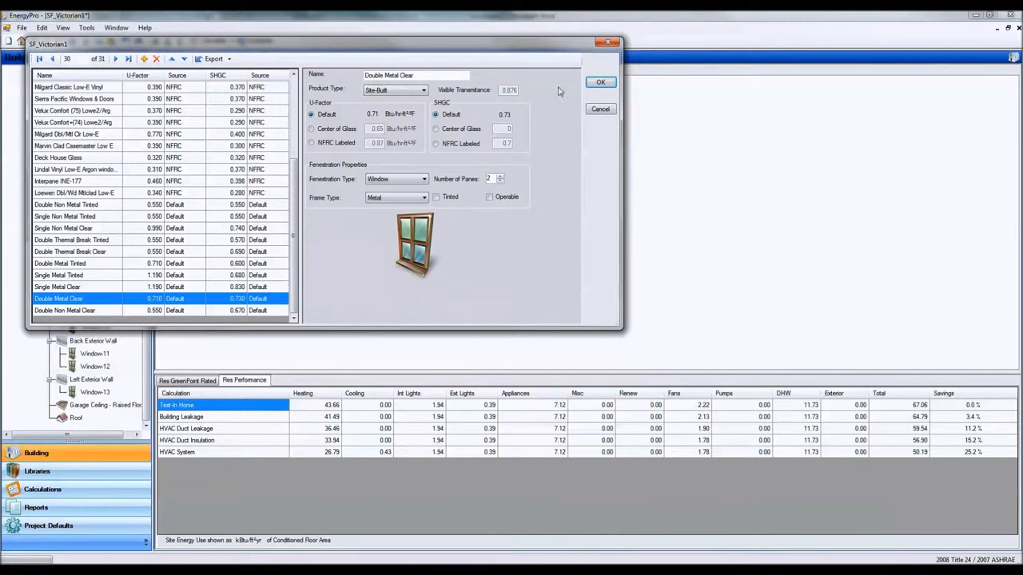
left_click(422, 90)
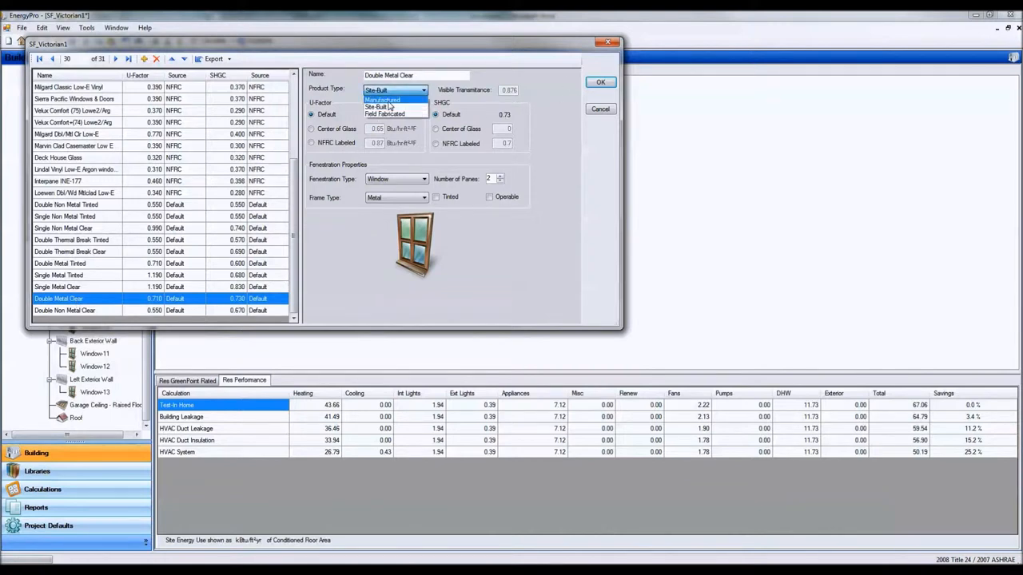
left_click(383, 100)
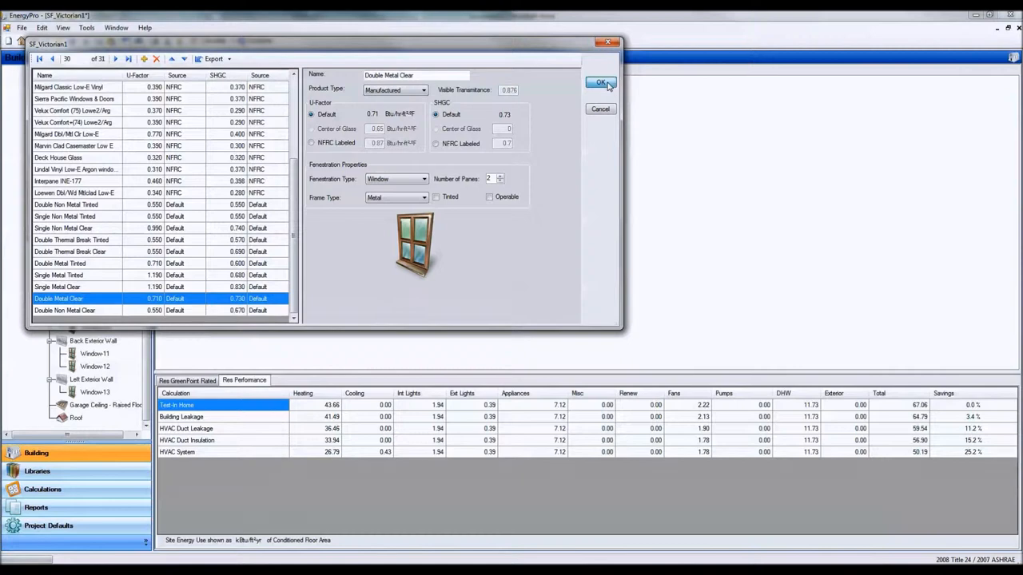
left_click(601, 83)
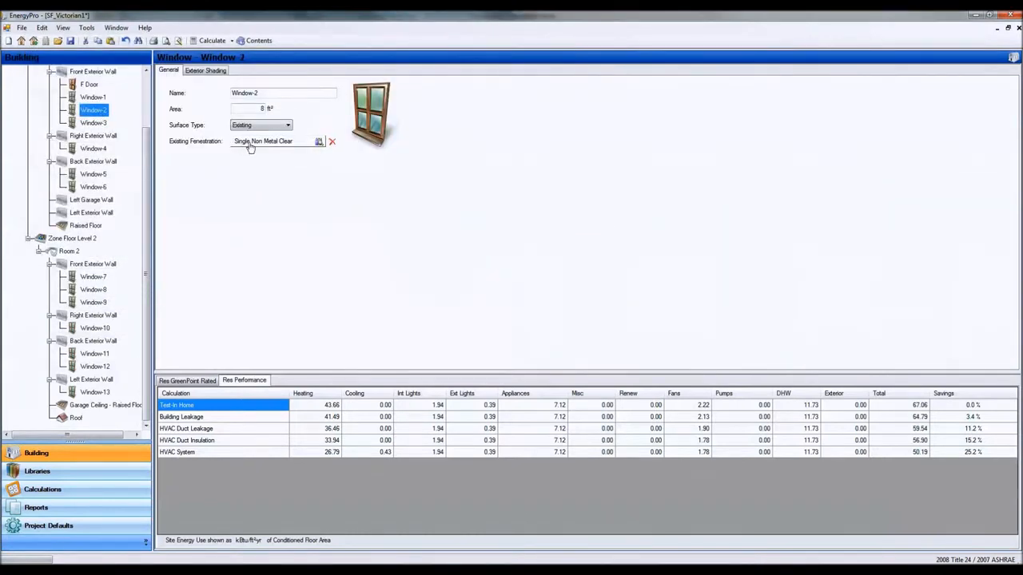
- Assign Window-2 the Double Non Metal Clear fenestration from the library
left_click(320, 140)
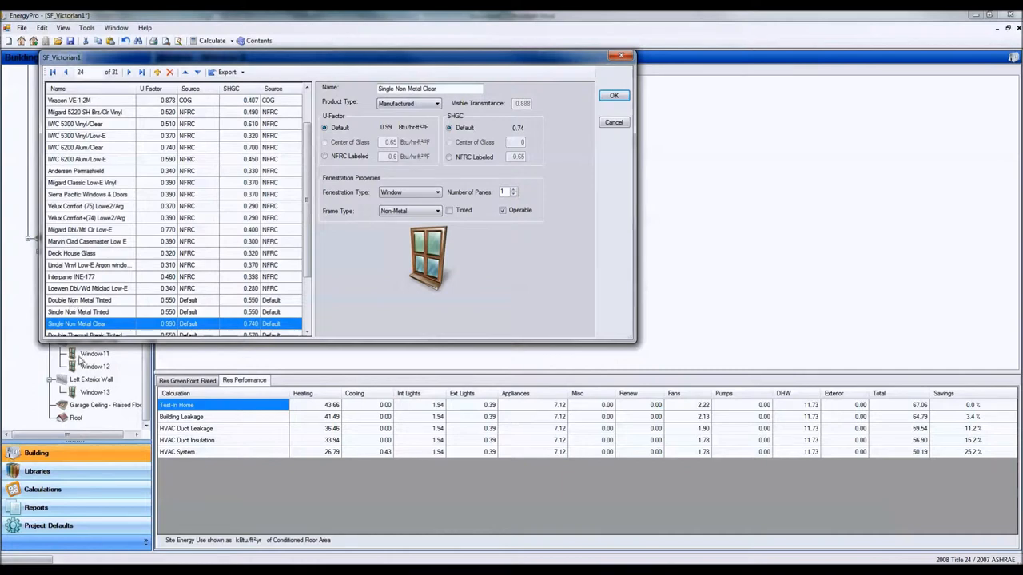
scroll("down", 3)
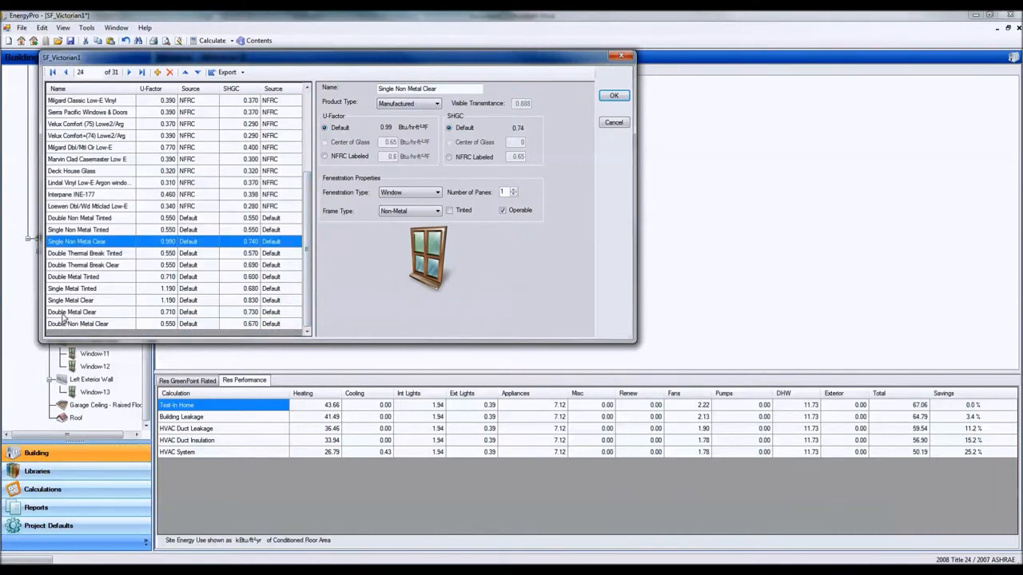
left_click(72, 311)
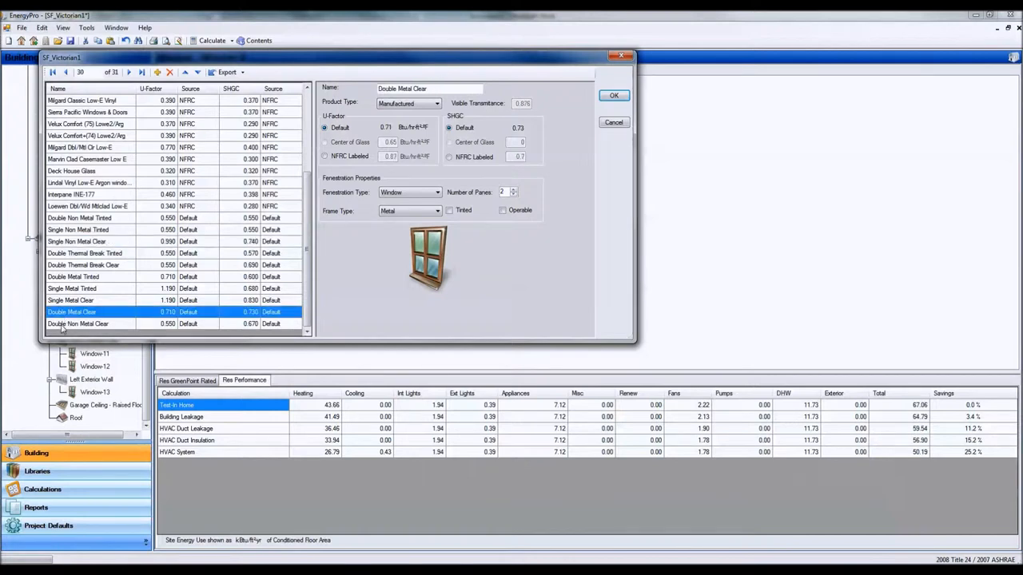
mouse_move(125, 327)
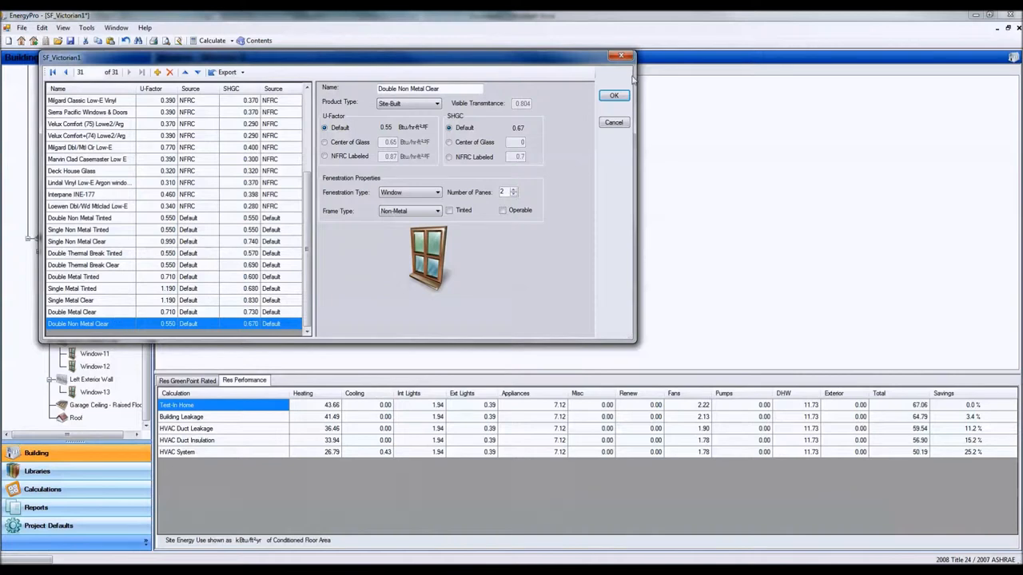
left_click(614, 96)
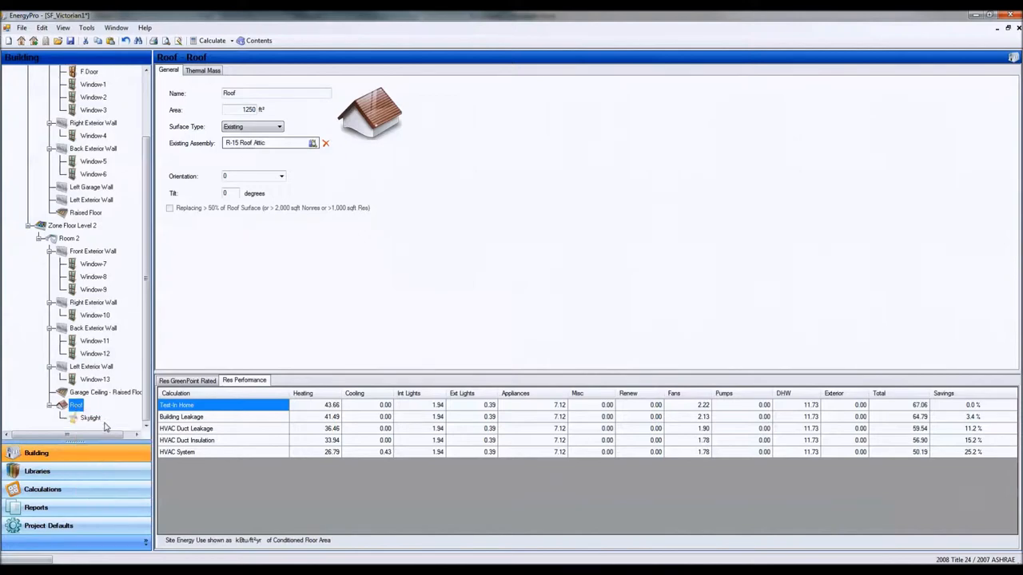
- Select the Skylight under the Room 2 roof to view its properties
left_click(90, 418)
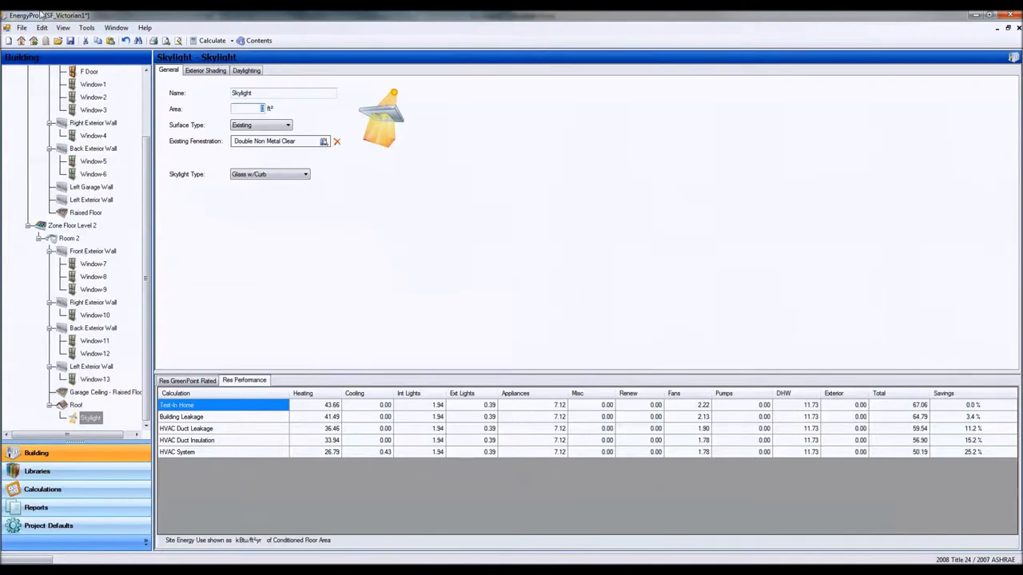
mouse_move(428, 22)
type("16")
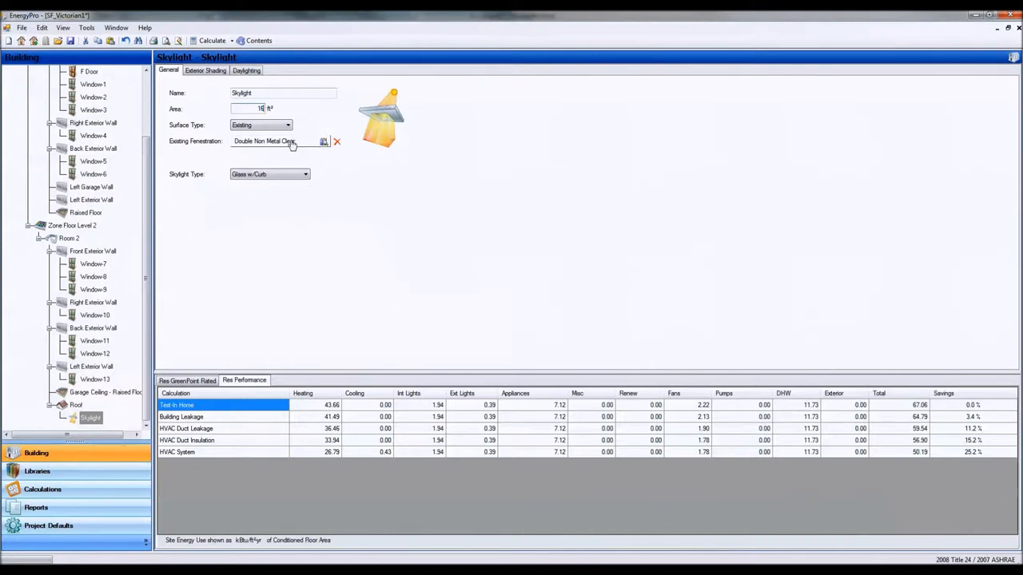
- Assign the skylight the Single Non Metal Clear existing fenestration
left_click(323, 140)
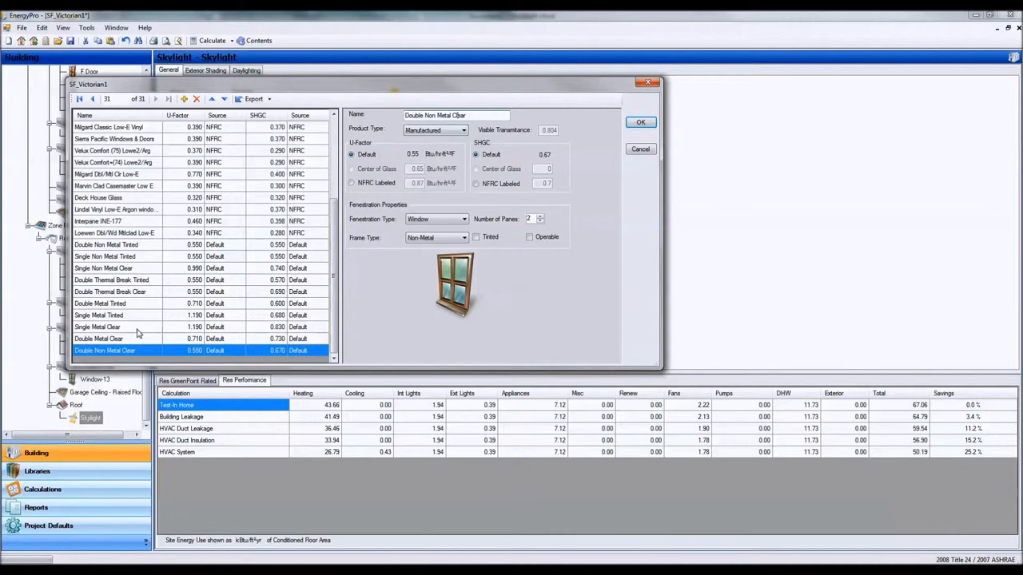
left_click(103, 326)
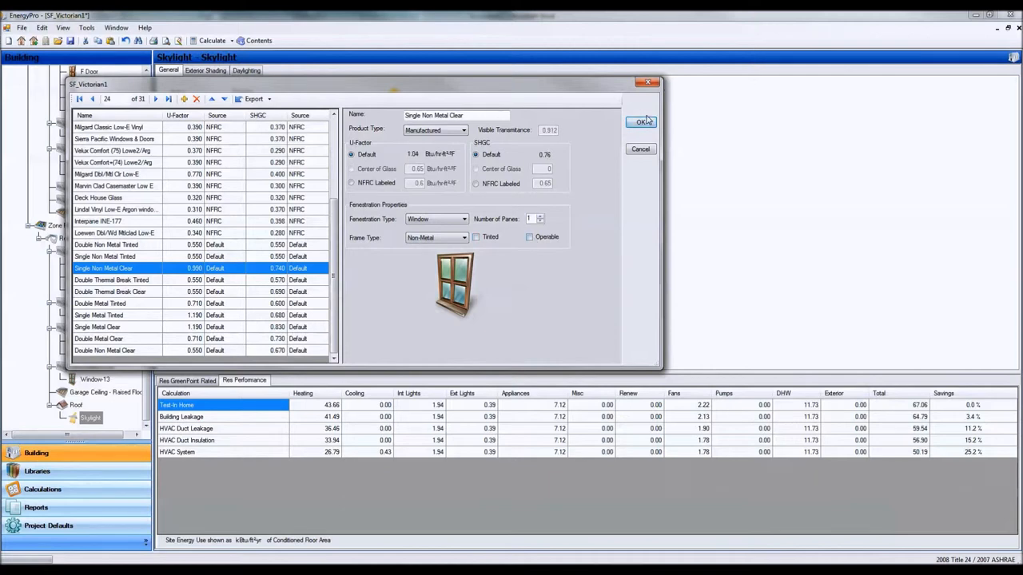
left_click(642, 121)
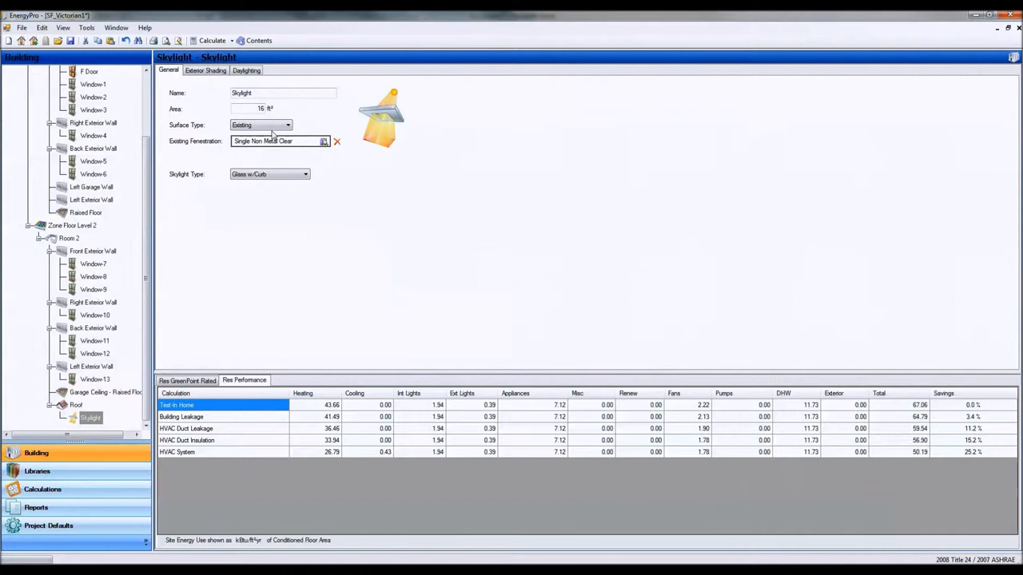
- Set the skylight type to Plastic
left_click(305, 174)
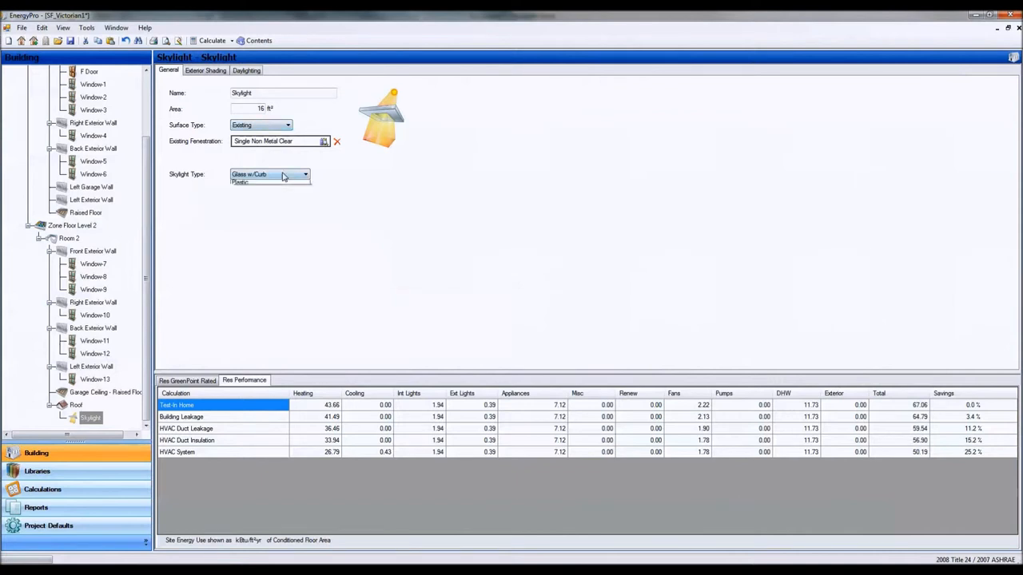
left_click(306, 174)
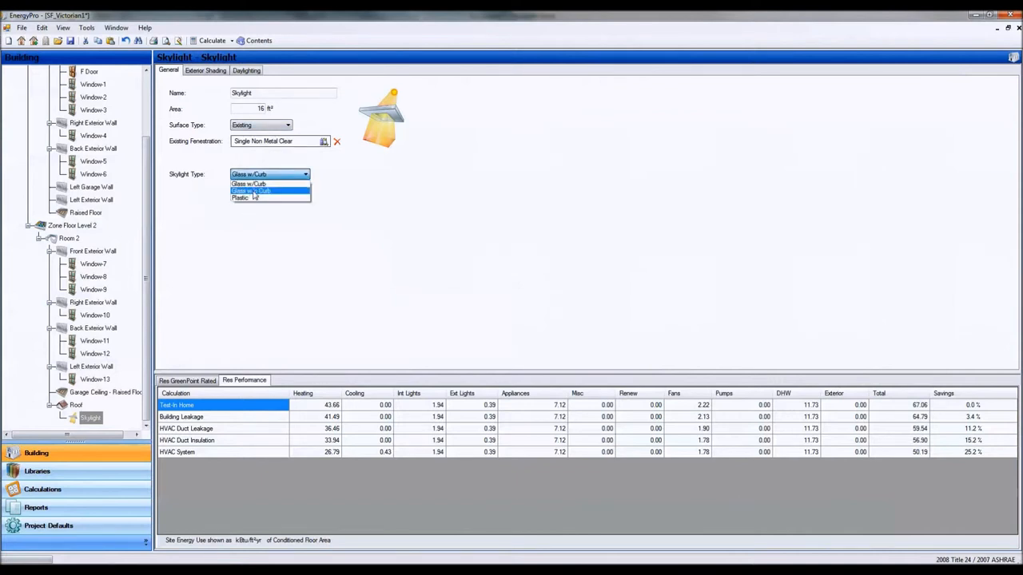
left_click(255, 198)
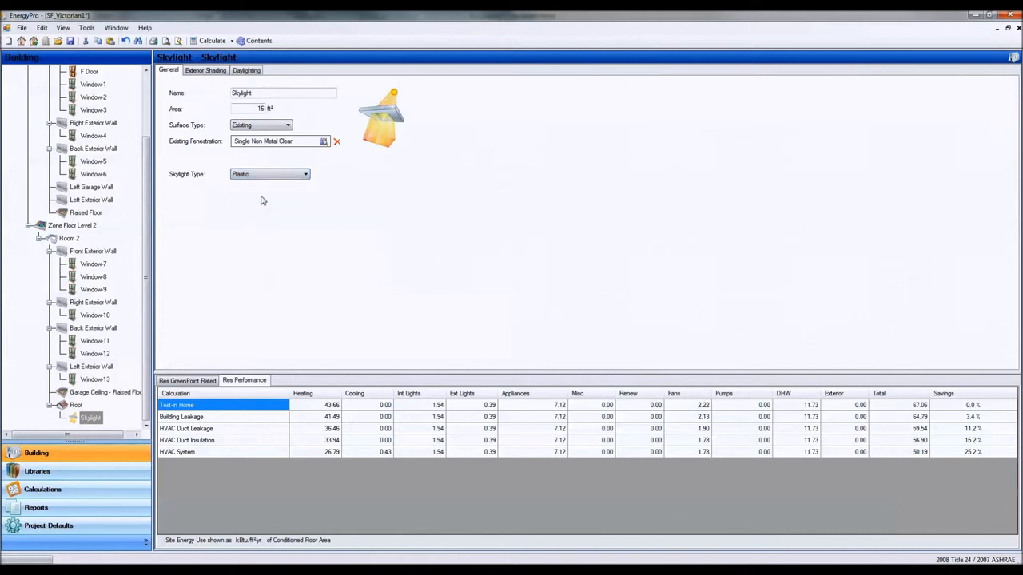
mouse_move(34, 80)
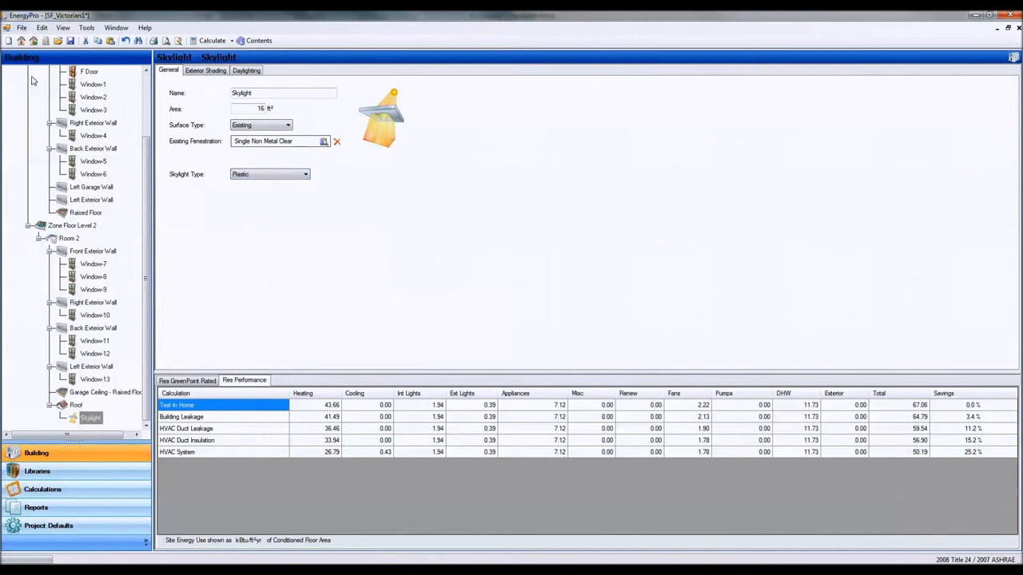
mouse_move(412, 413)
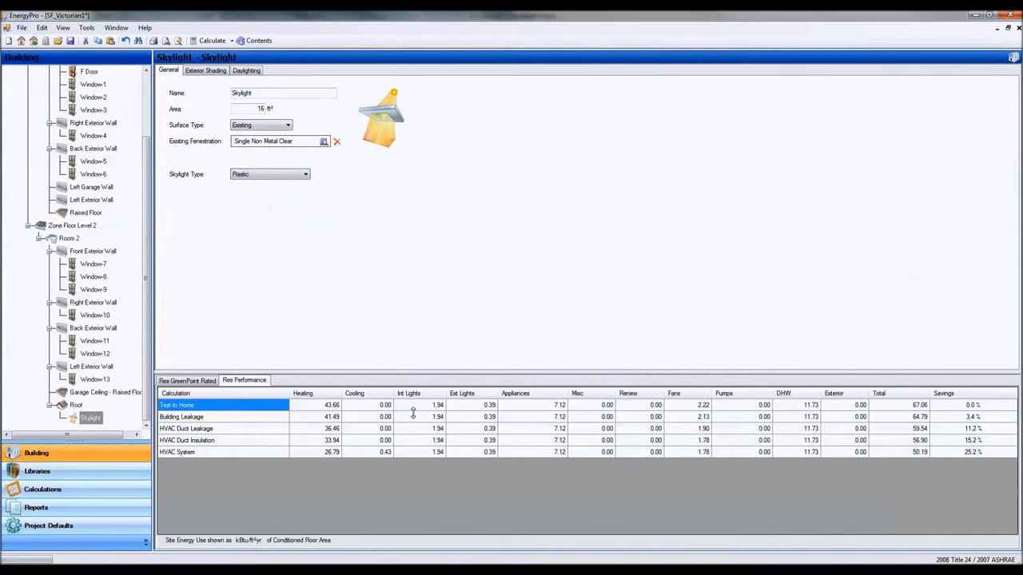
mouse_move(3, 216)
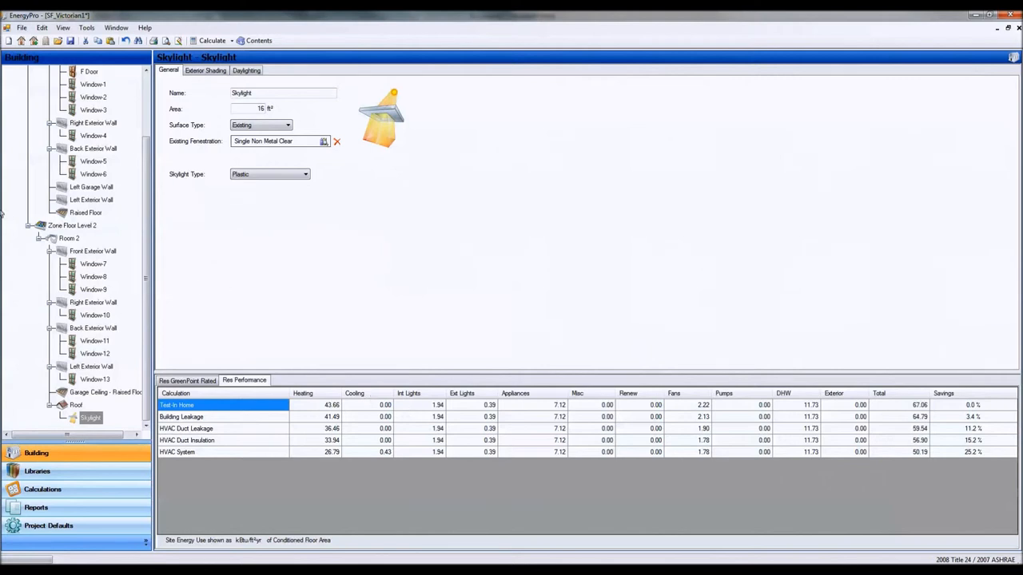
mouse_move(220, 518)
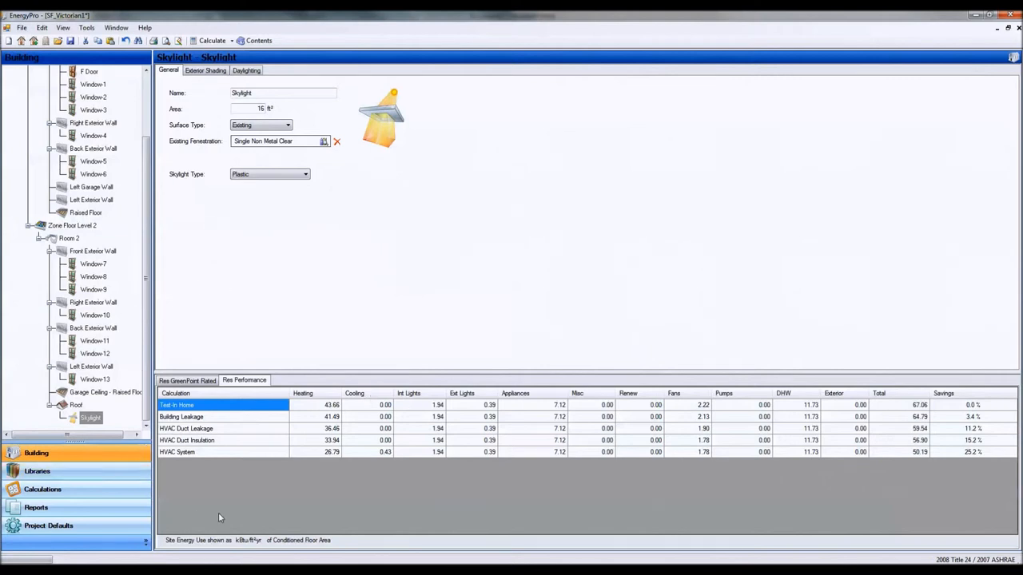